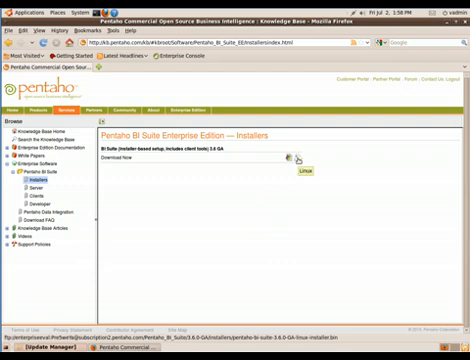
- Download the Linux installer, then list Downloads to show pentaho-bi-suite-3.6.0-GA-linux-installer.bin
left_click(303, 161)
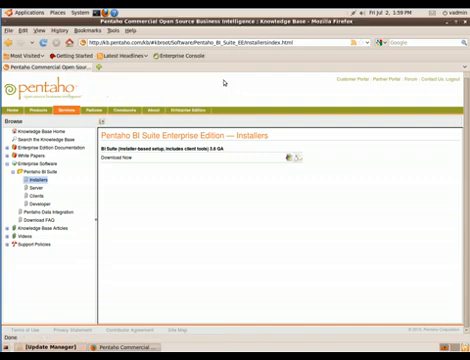
mouse_move(108, 84)
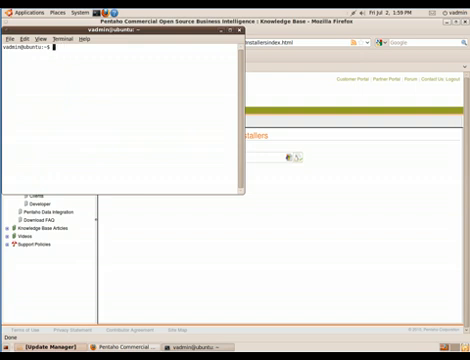
type("pwd")
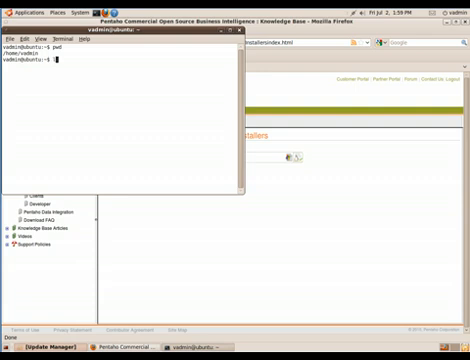
type("ls")
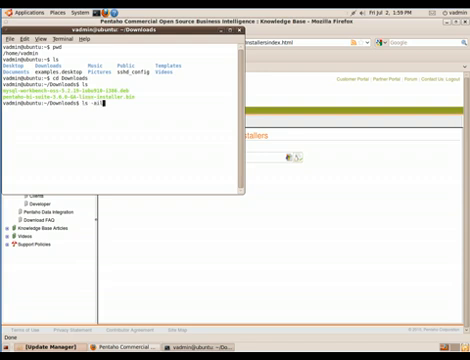
key("Return")
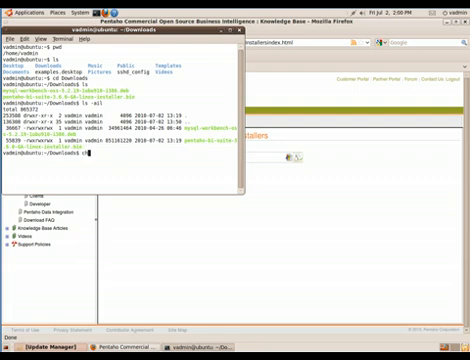
type("chmod 777 *")
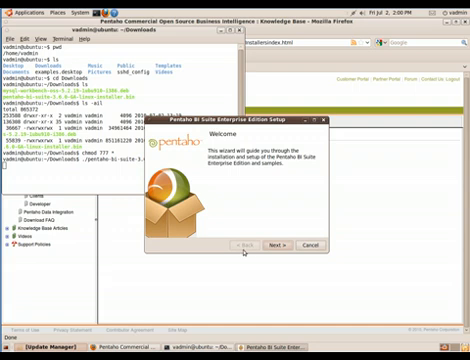
- Pass the Welcome page and accept the license agreement
left_click(276, 245)
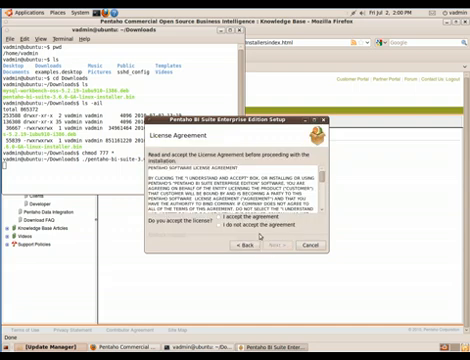
left_click(267, 247)
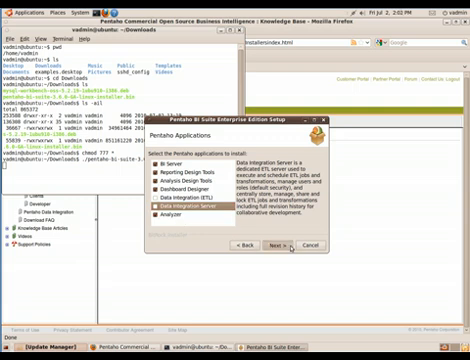
- Keep the chosen applications with Yes for sample content, and confirm the repository password
left_click(273, 246)
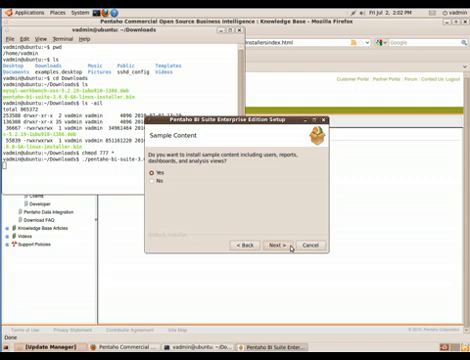
left_click(272, 245)
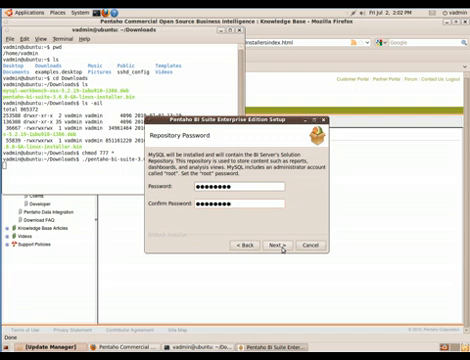
left_click(271, 245)
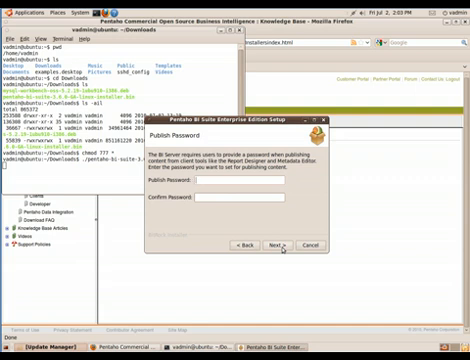
type("•")
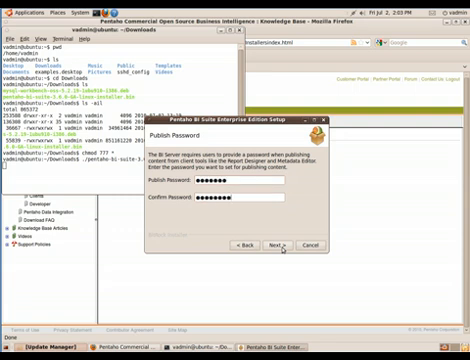
left_click(268, 245)
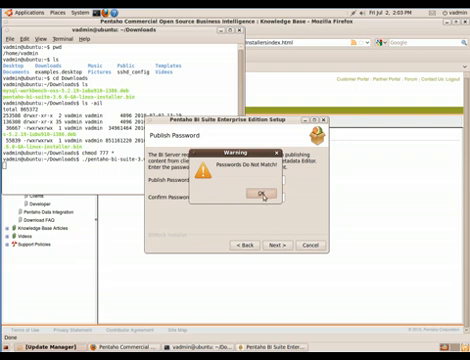
left_click(254, 197)
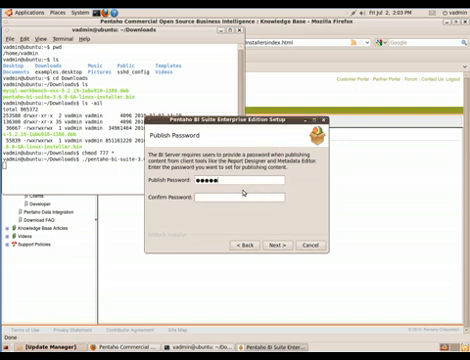
type("password")
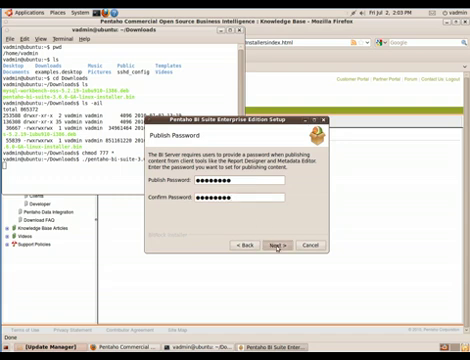
left_click(276, 246)
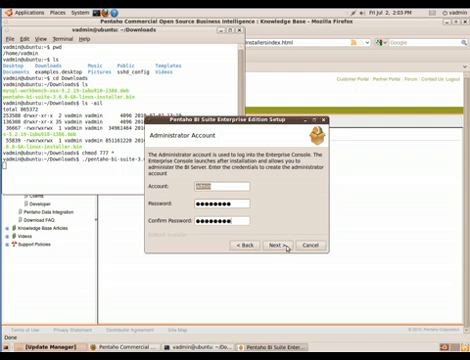
- Accept the administrator account and scroll through the installation summary
left_click(275, 244)
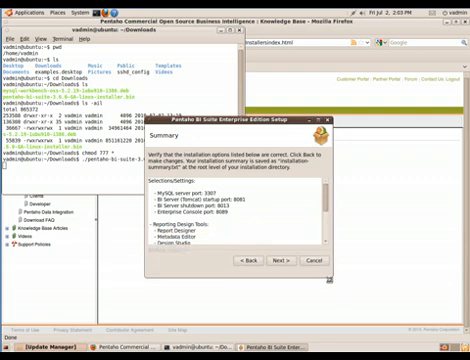
scroll("down", 3)
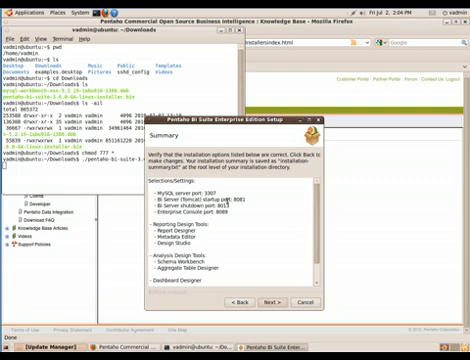
left_click(268, 301)
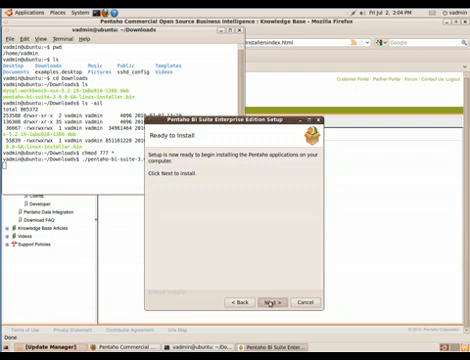
left_click(271, 302)
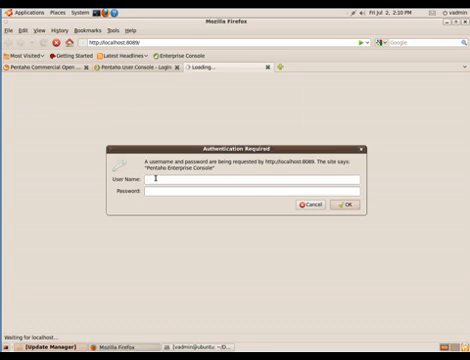
- Log in to the Enterprise Console at localhost:8089 as admin
type("admin")
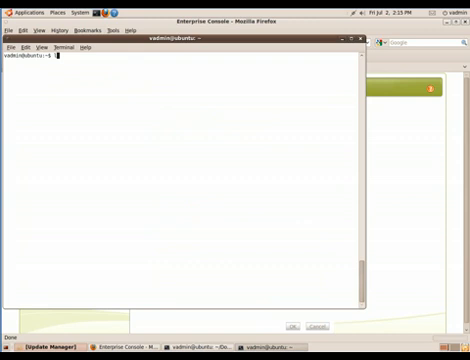
- List the home folder to find pentaho_licenses and begin changing into the pentaho folder
type("ls")
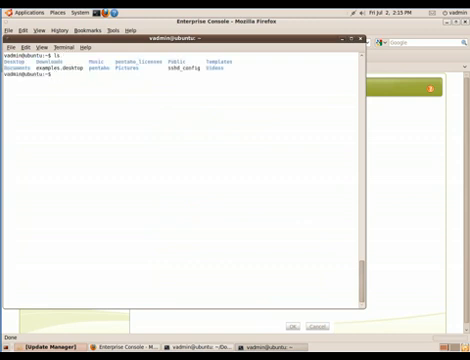
type("cd pe")
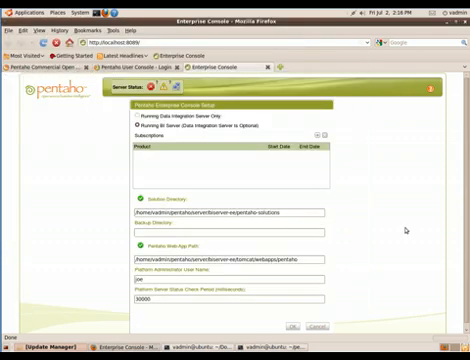
mouse_move(322, 138)
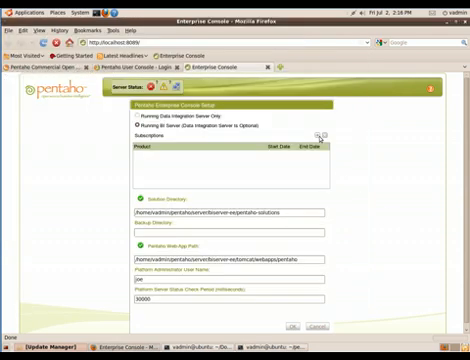
- Upload the Analysis, BI Platform, Dashboard Designer and PDI .lic files from pentaho_licenses
left_click(318, 132)
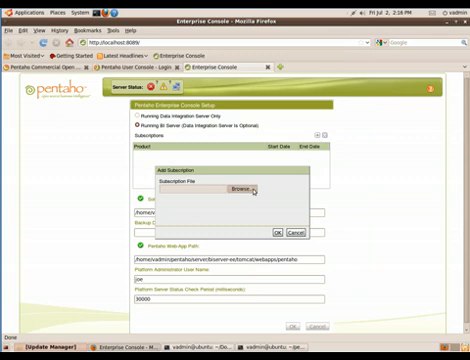
left_click(235, 189)
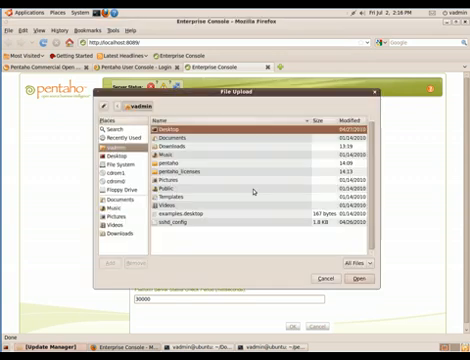
left_click(180, 169)
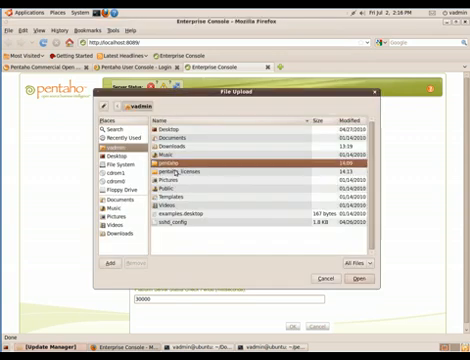
double_click(178, 162)
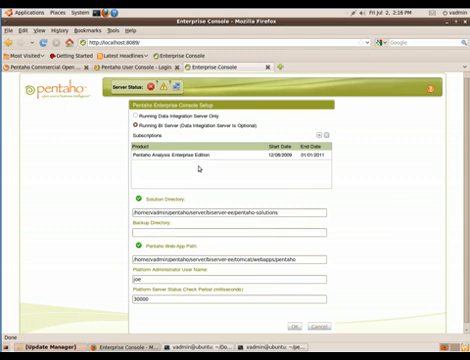
mouse_move(313, 162)
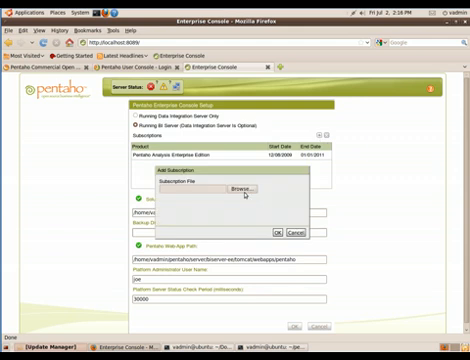
left_click(240, 187)
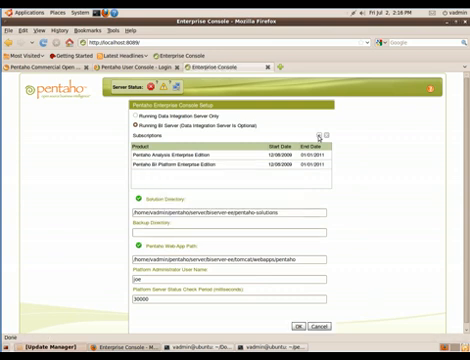
left_click(320, 134)
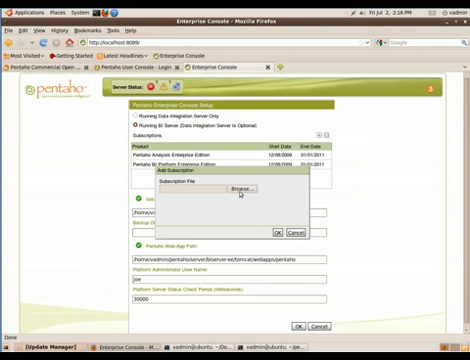
left_click(232, 188)
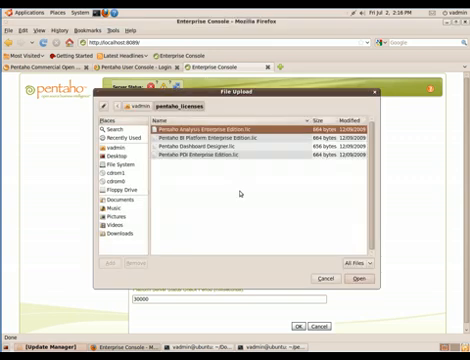
left_click(200, 145)
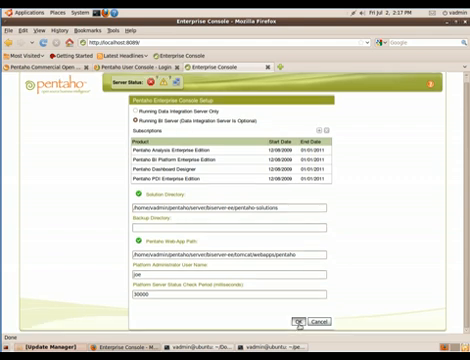
left_click(290, 322)
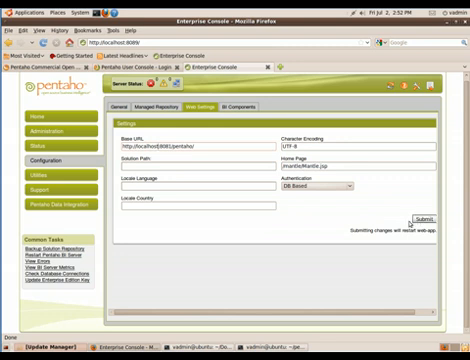
mouse_move(248, 237)
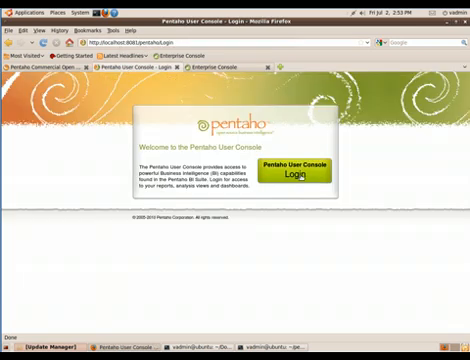
- Log in to the Pentaho User Console and cancel the puc_user_guide.pdf download
left_click(287, 169)
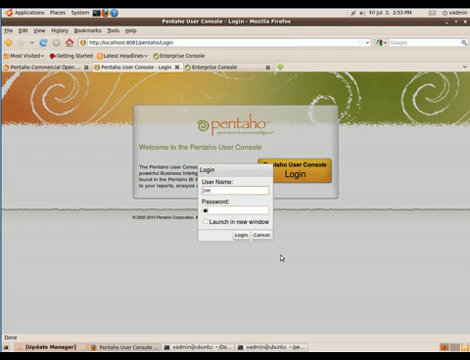
left_click(238, 234)
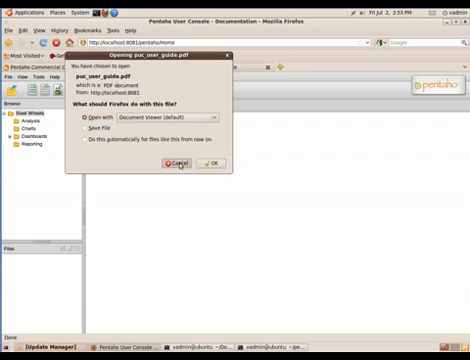
left_click(174, 164)
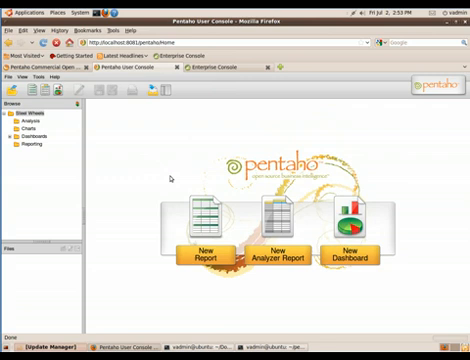
mouse_move(110, 167)
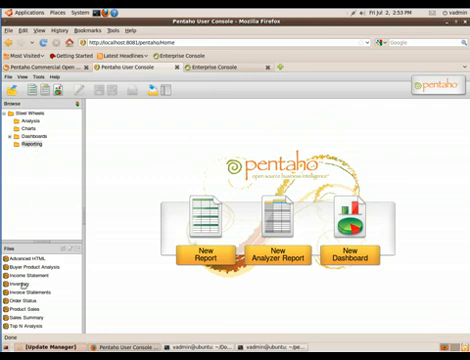
- Open the Steel Wheels Inventory report from the Reporting files so the Detail Inventory Report renders
double_click(26, 291)
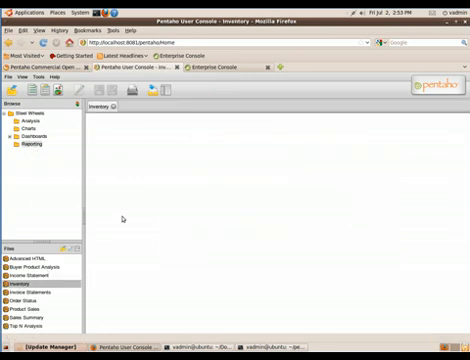
mouse_move(181, 169)
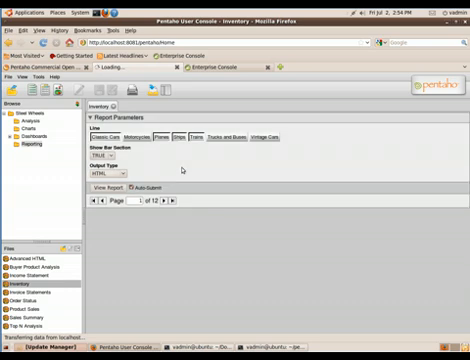
left_click(105, 188)
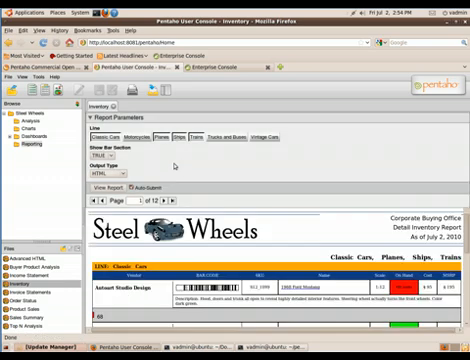